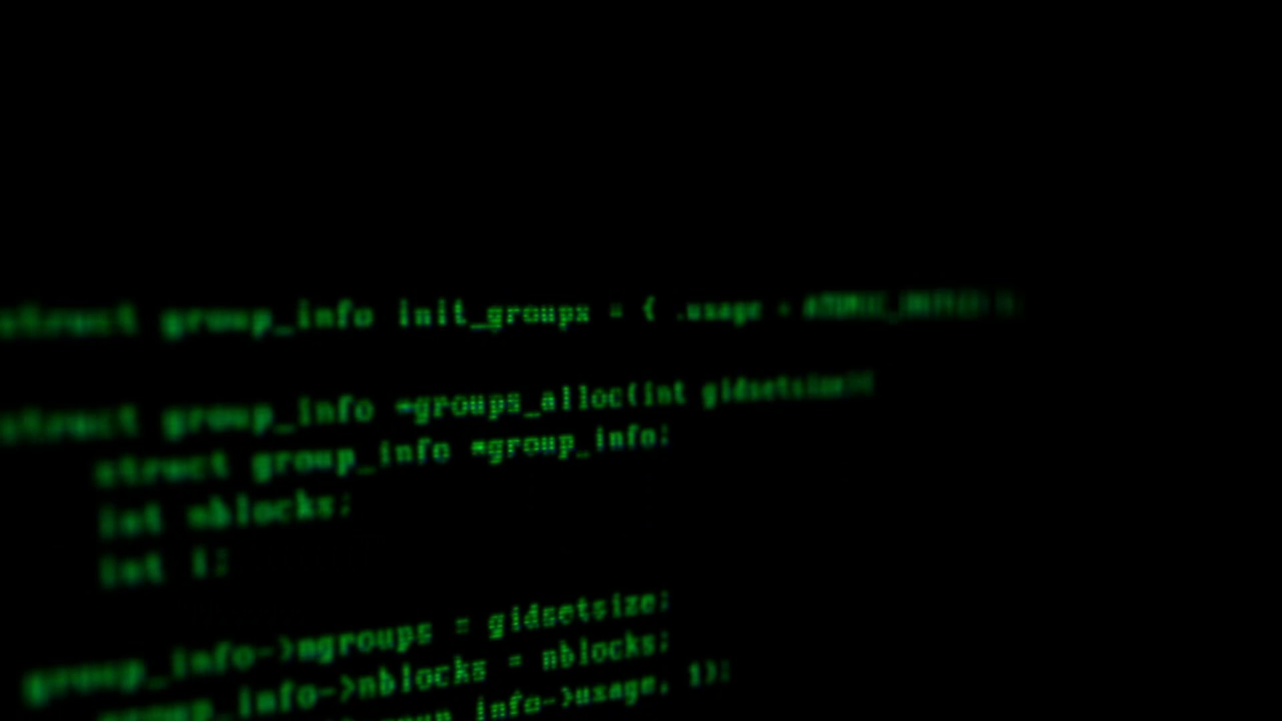
{"action": "scroll", "scroll_direction": "down", "scroll_amount": 3}
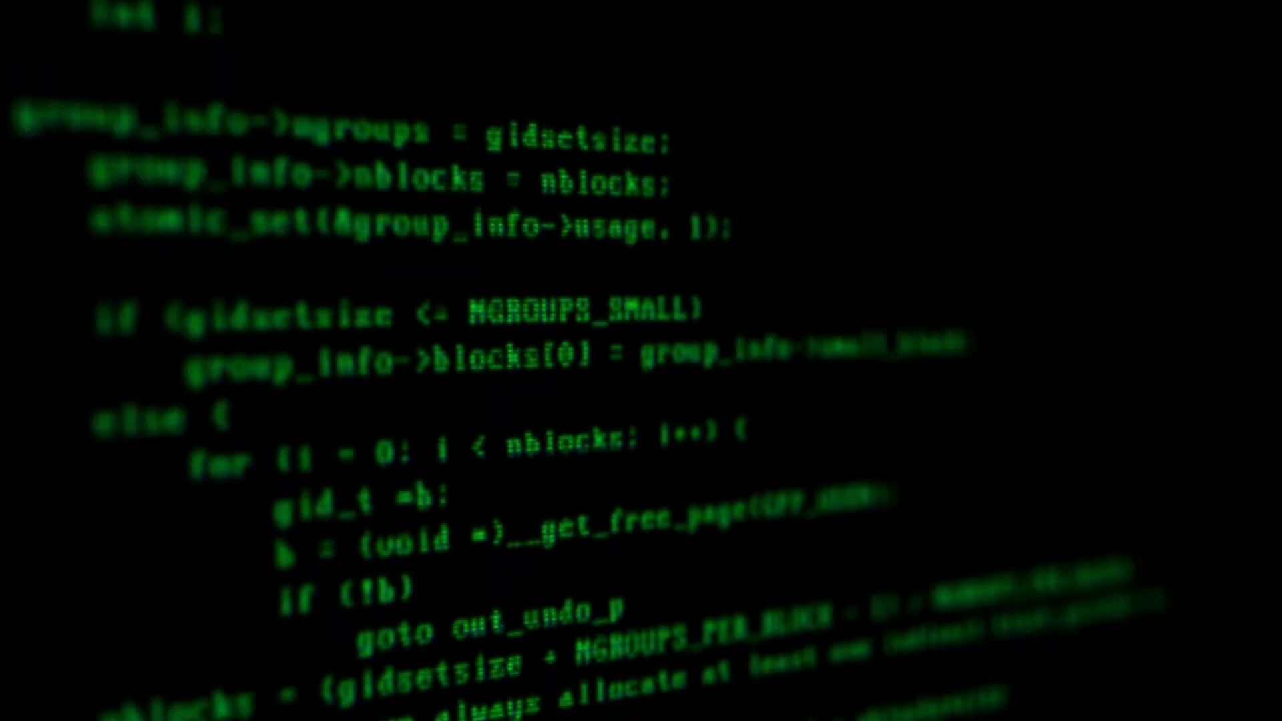
{"action": "scroll", "scroll_direction": "down", "scroll_amount": 3}
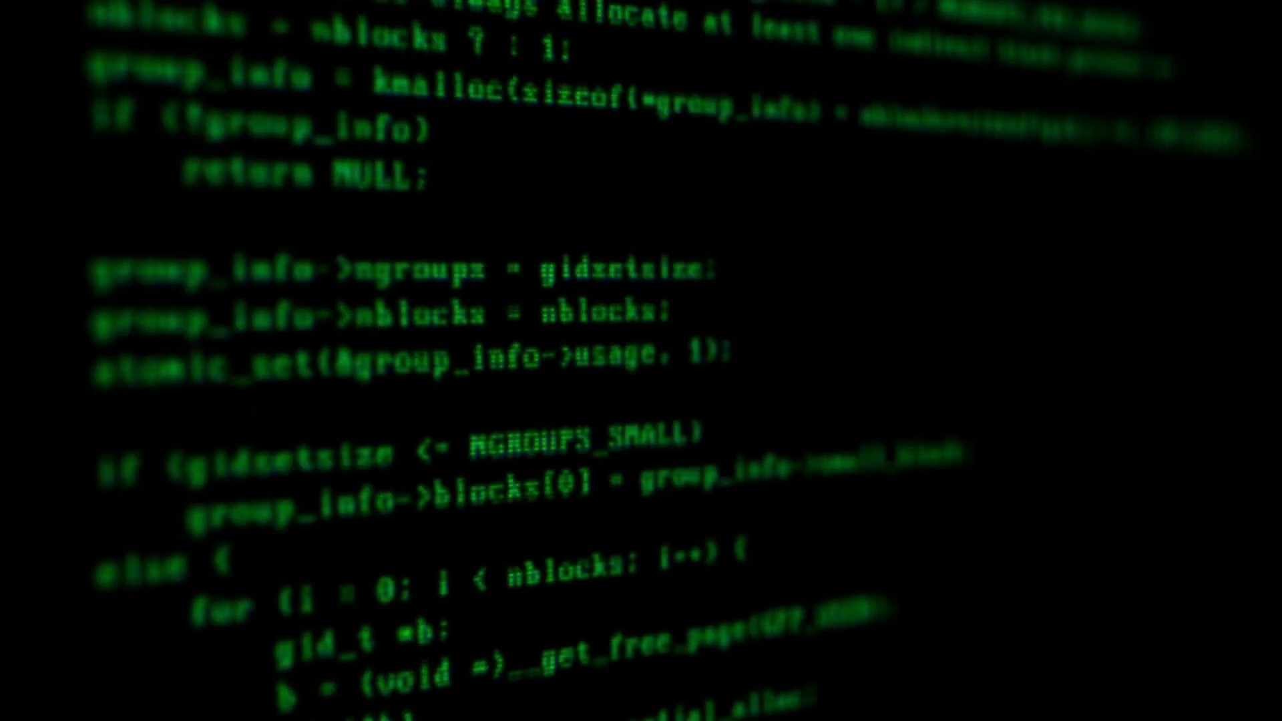